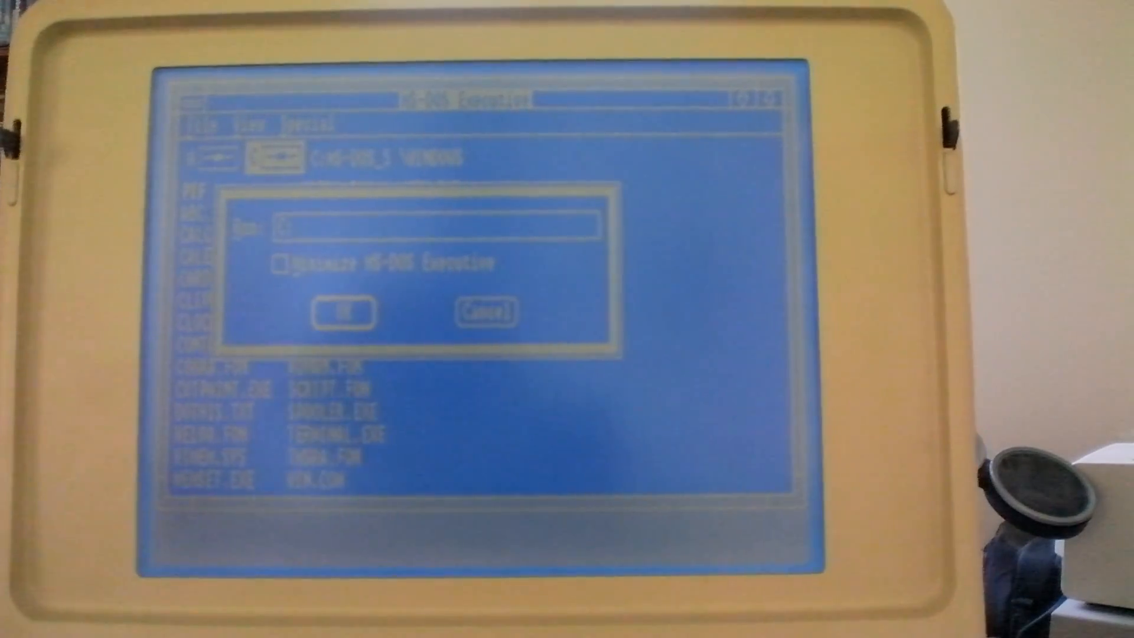
Bring up the Run dialog from the File menu of MS-DOS Executive.
{"action": "left_click", "coordinate": [340, 312]}
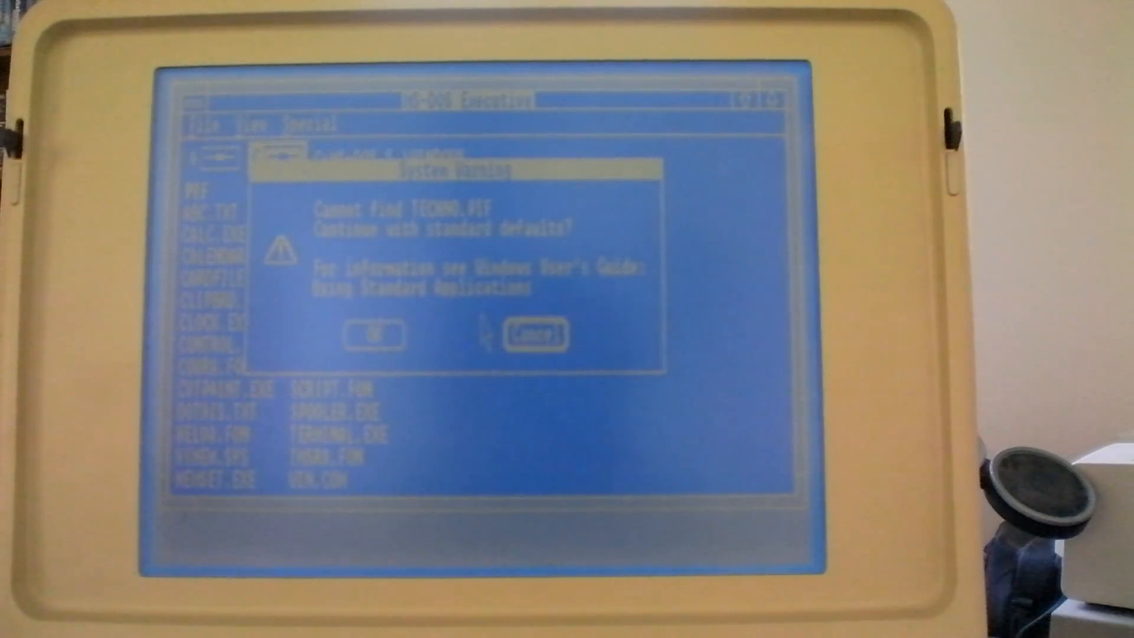